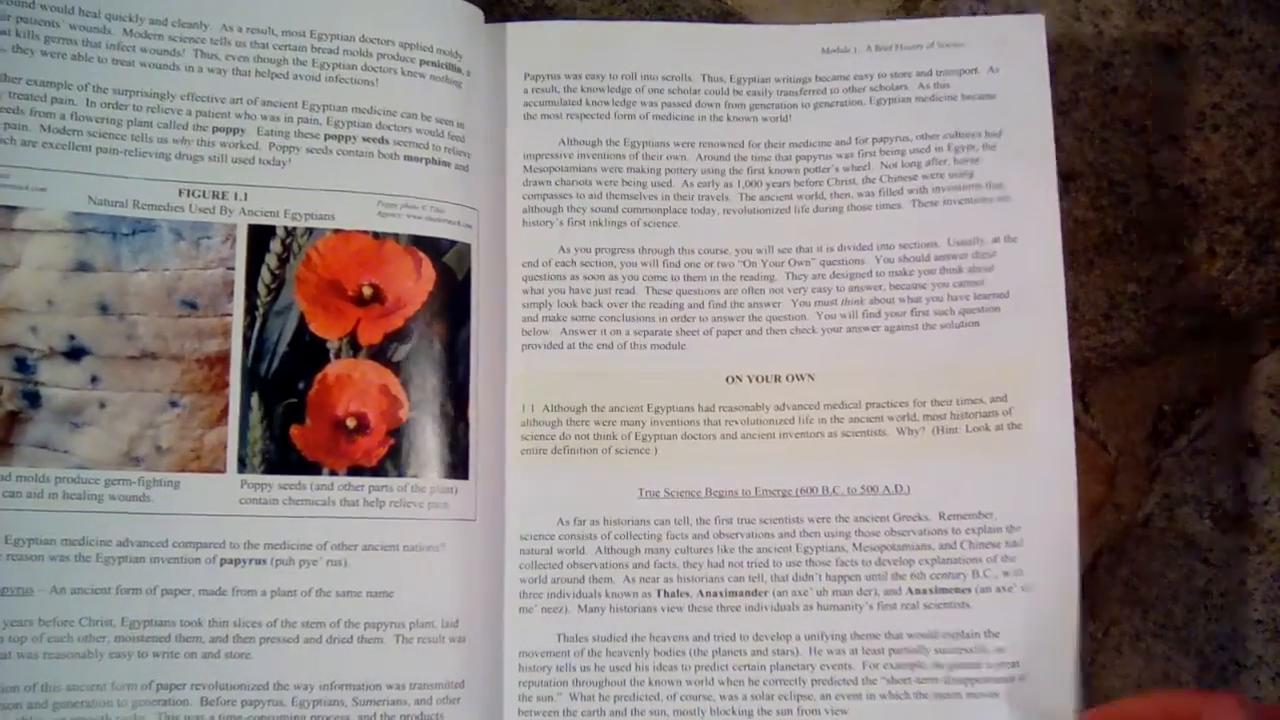
{"action": "scroll", "scroll_direction": "right", "scroll_amount": 3}
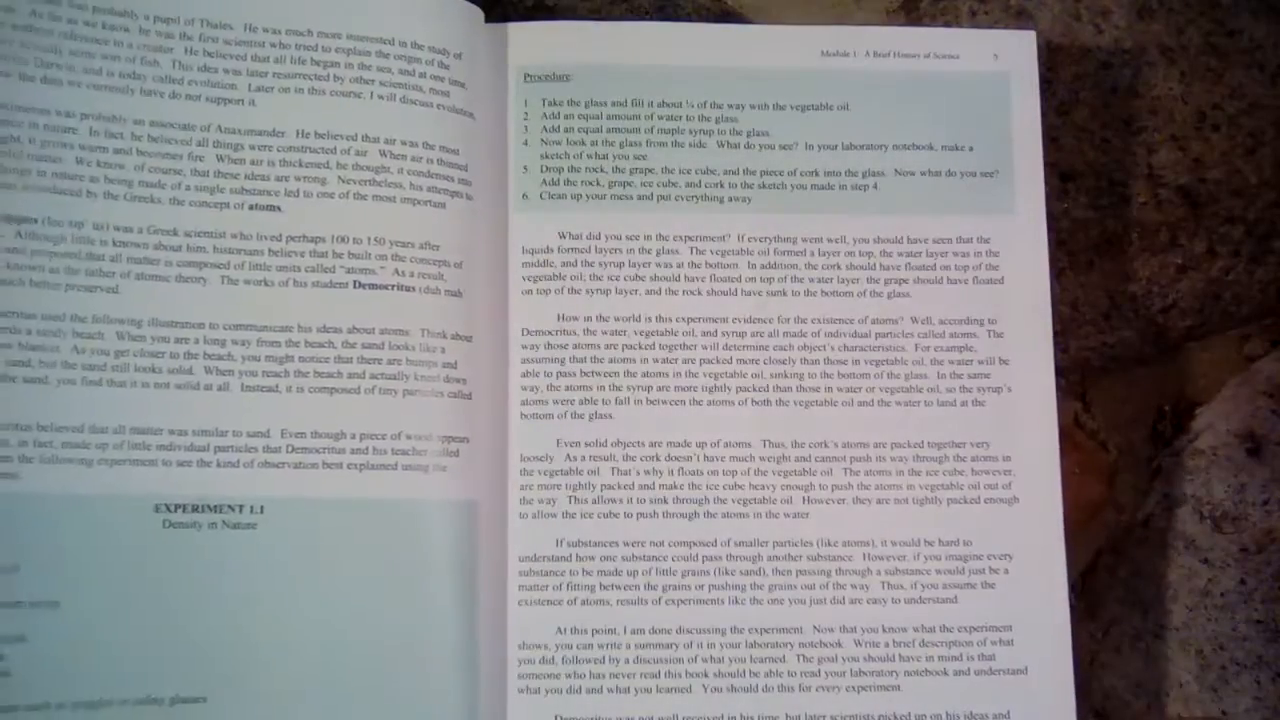